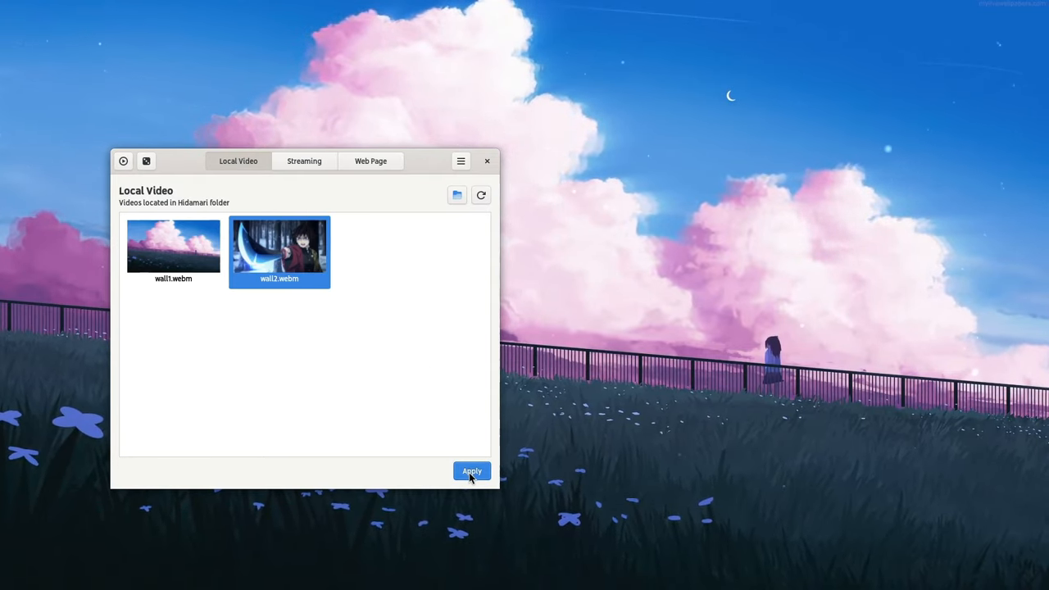
Apply wall2.webm, the anime swordsman video, as the live desktop wallpaper
left_click(473, 471)
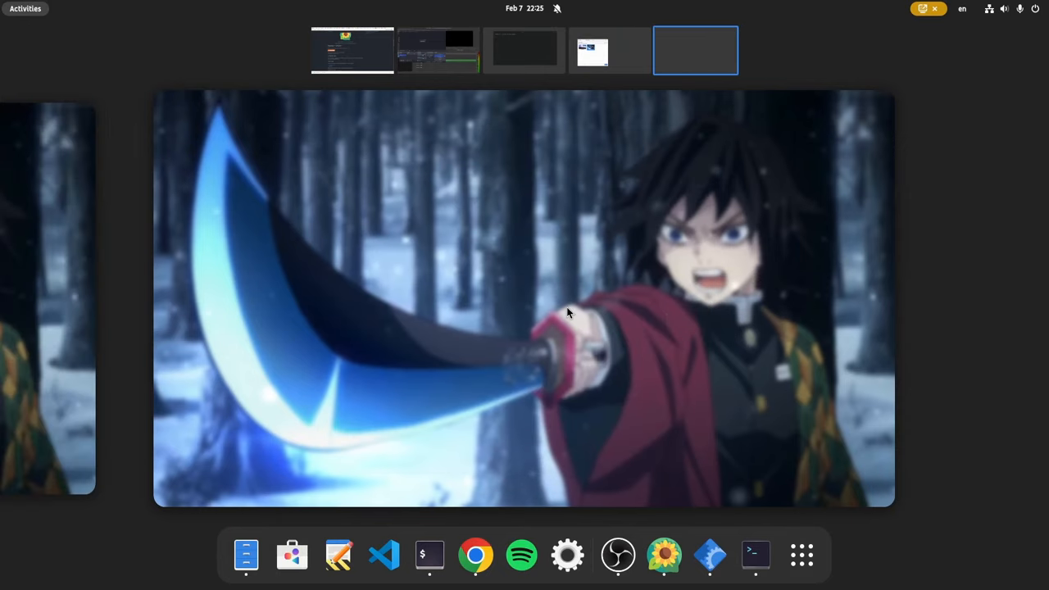
mouse_move(462, 150)
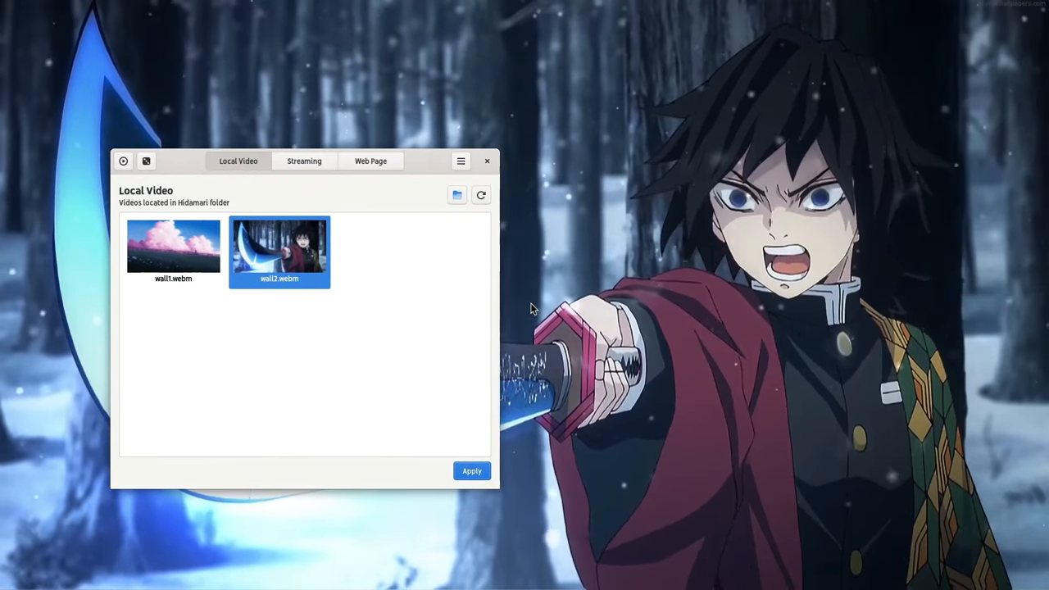
mouse_move(587, 228)
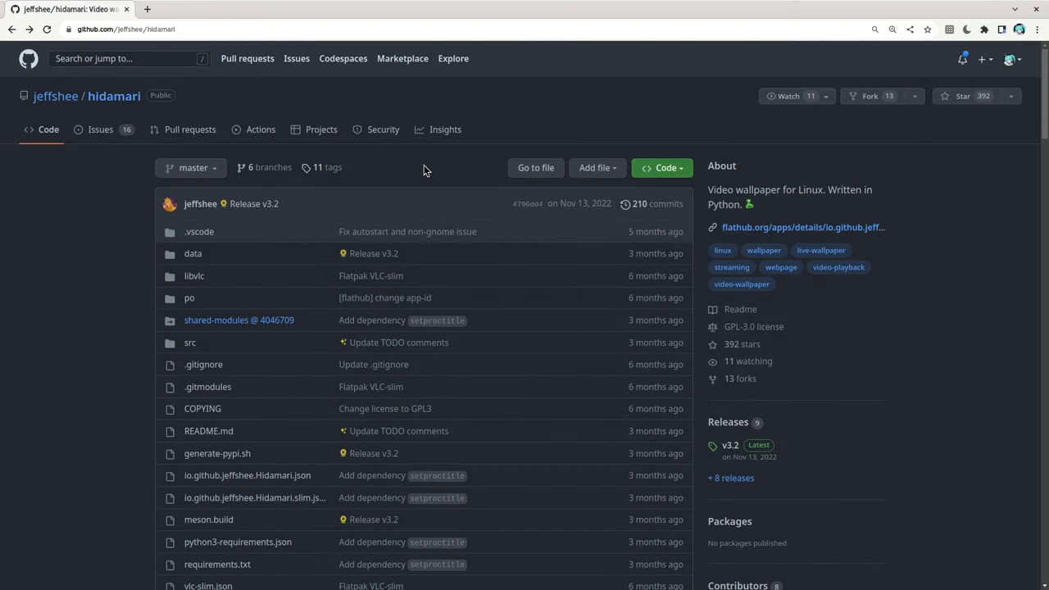
Scroll the Hidamari README down toward the 'For GNOME user' note recommending Hanabi
scroll("down", 3)
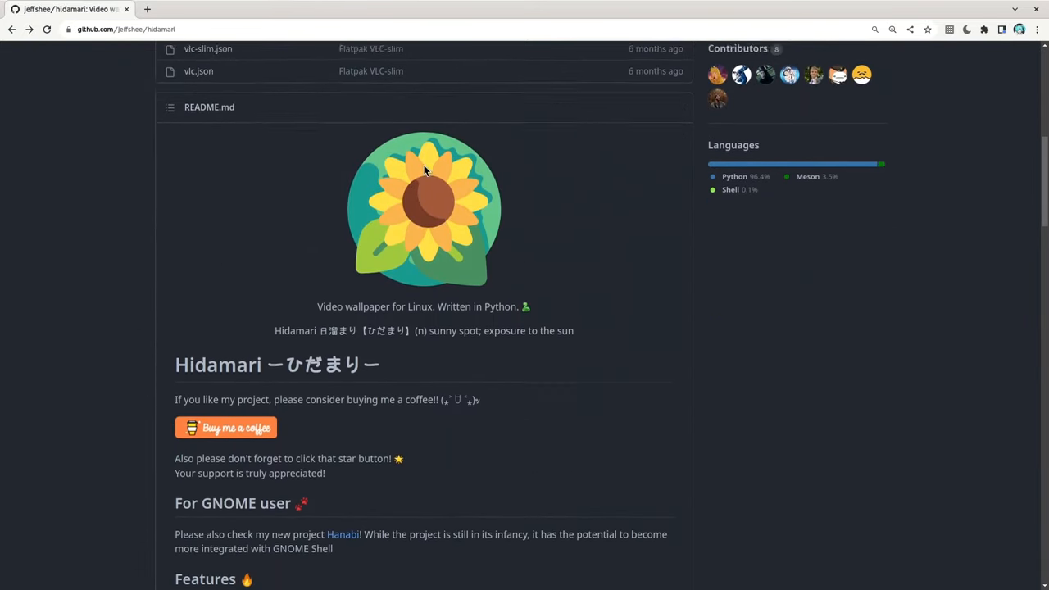
scroll("down", 3)
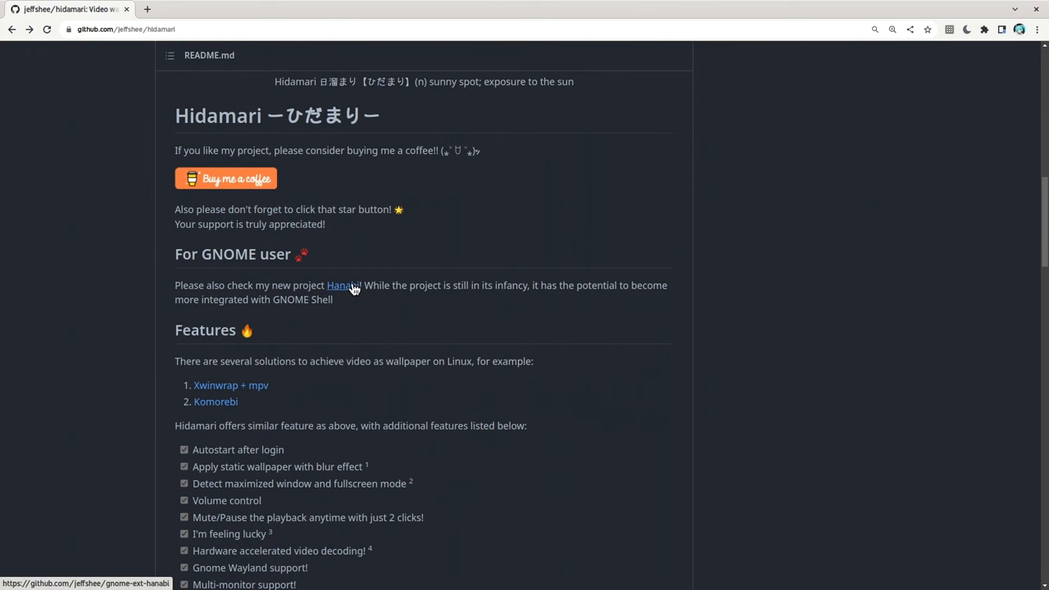
Follow the Hanabi link and scroll its README to the Experimenting and Known issues sections
left_click(342, 285)
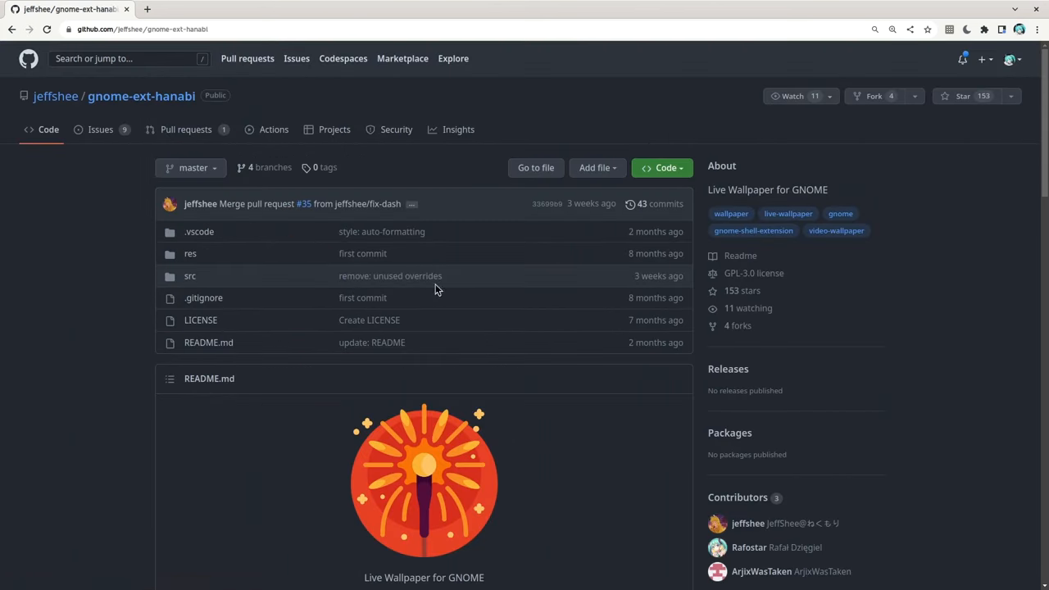
mouse_move(551, 408)
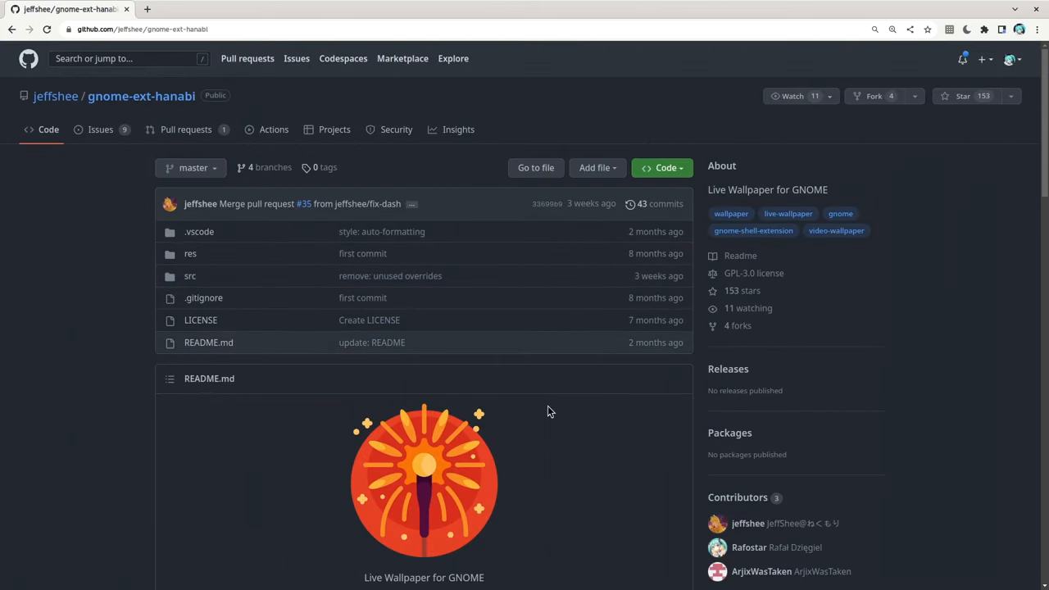
scroll("down", 3)
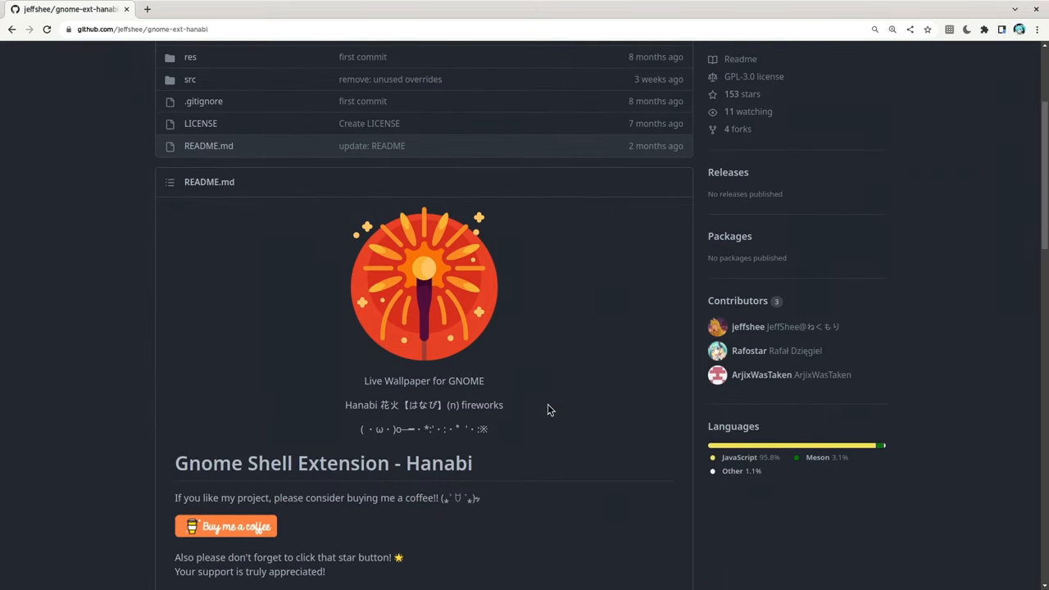
scroll("down", 3)
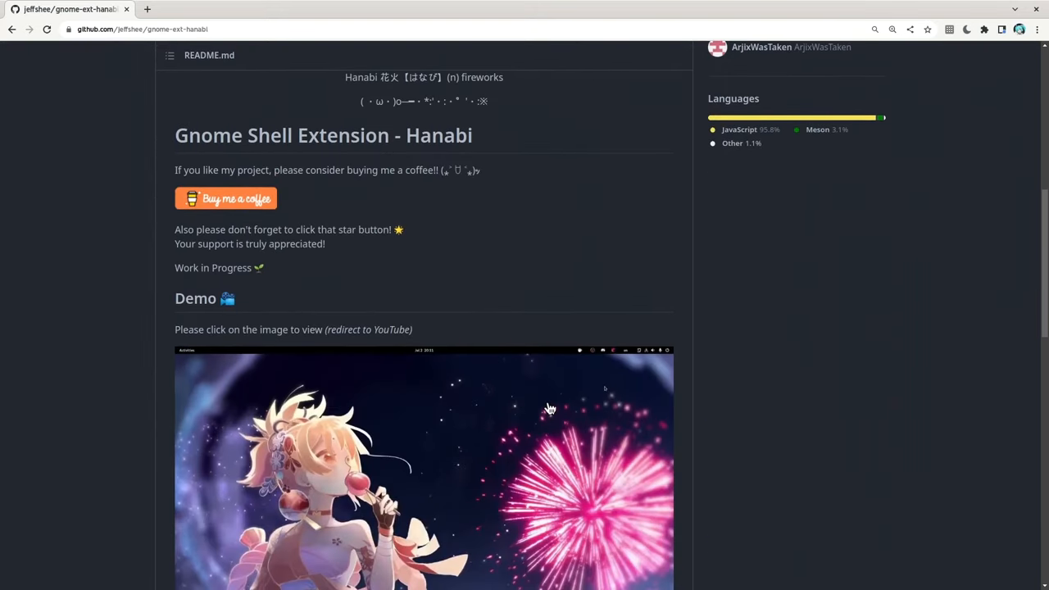
scroll("down", 3)
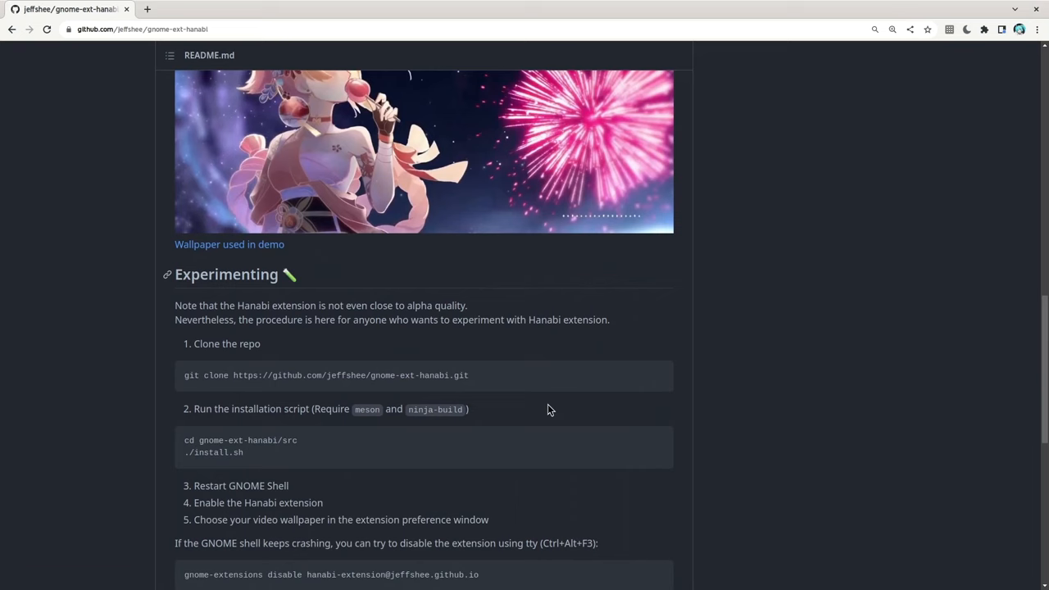
scroll("down", 3)
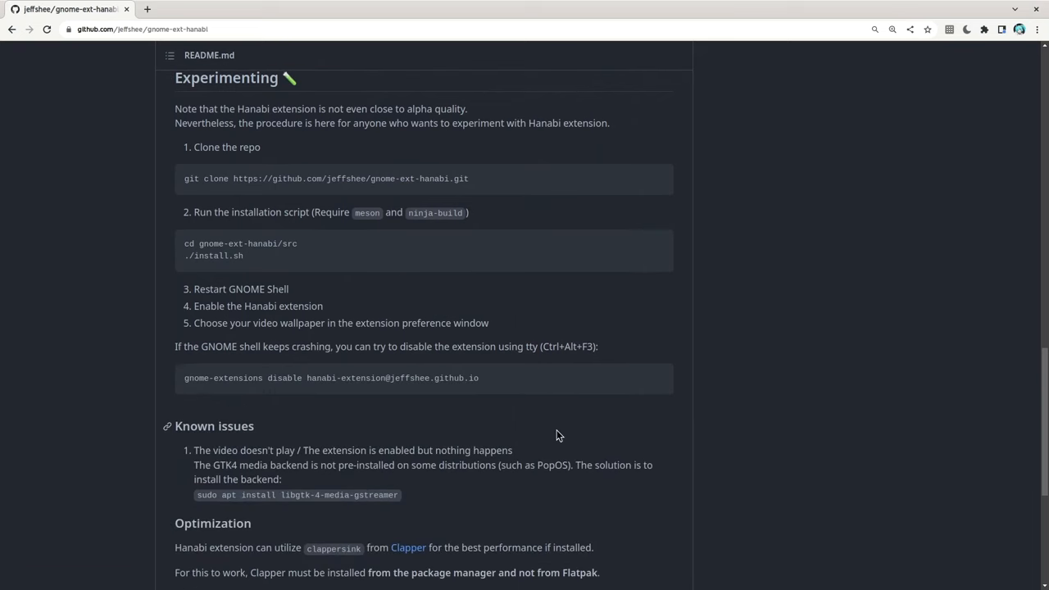
scroll("down", 3)
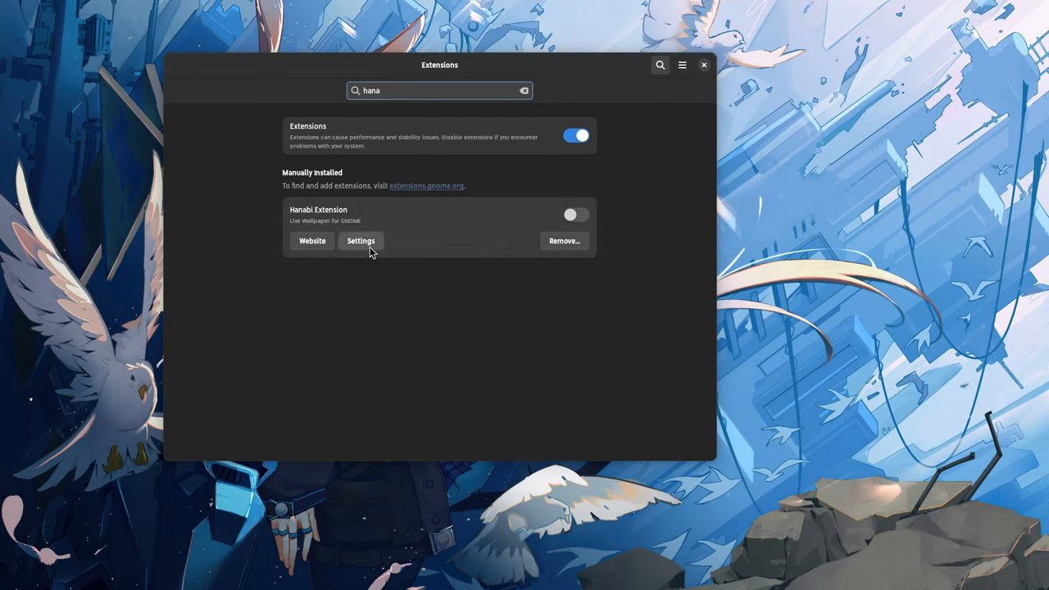
Review the Hanabi Extension's video path, muted audio and debug settings, then close them
left_click(360, 239)
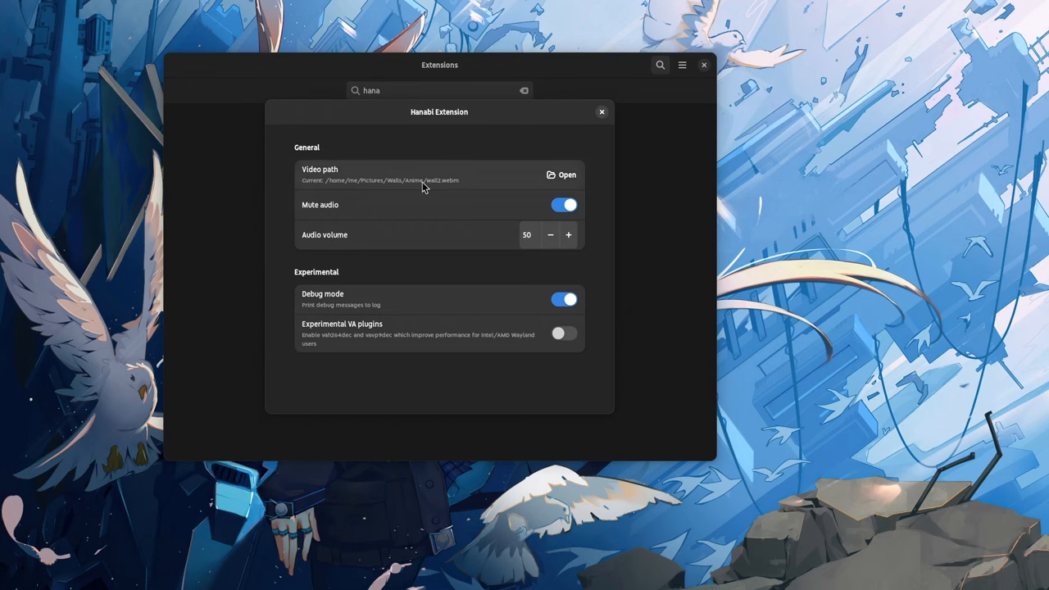
mouse_move(535, 203)
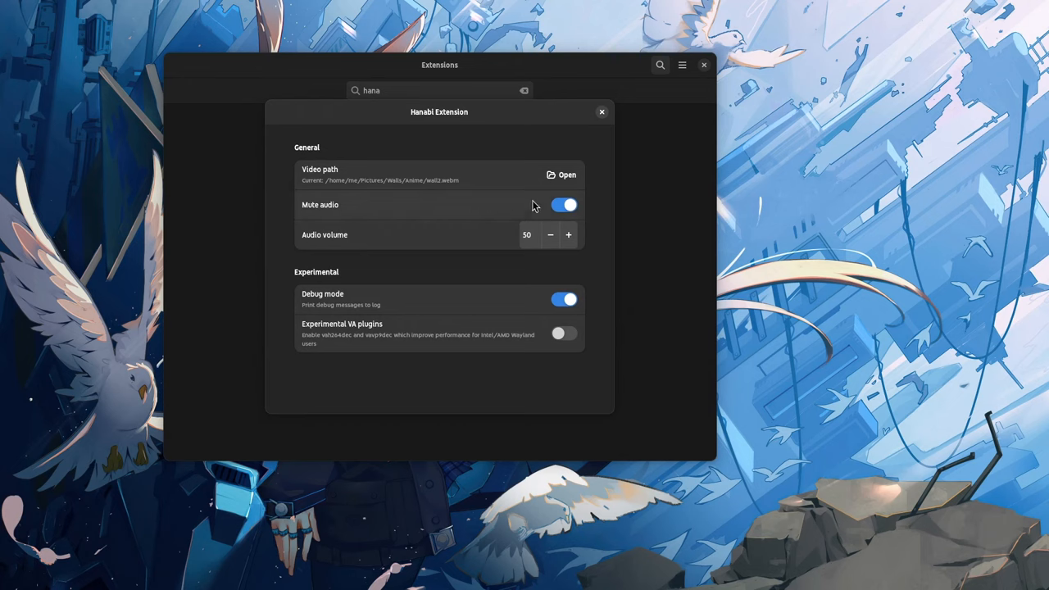
mouse_move(503, 210)
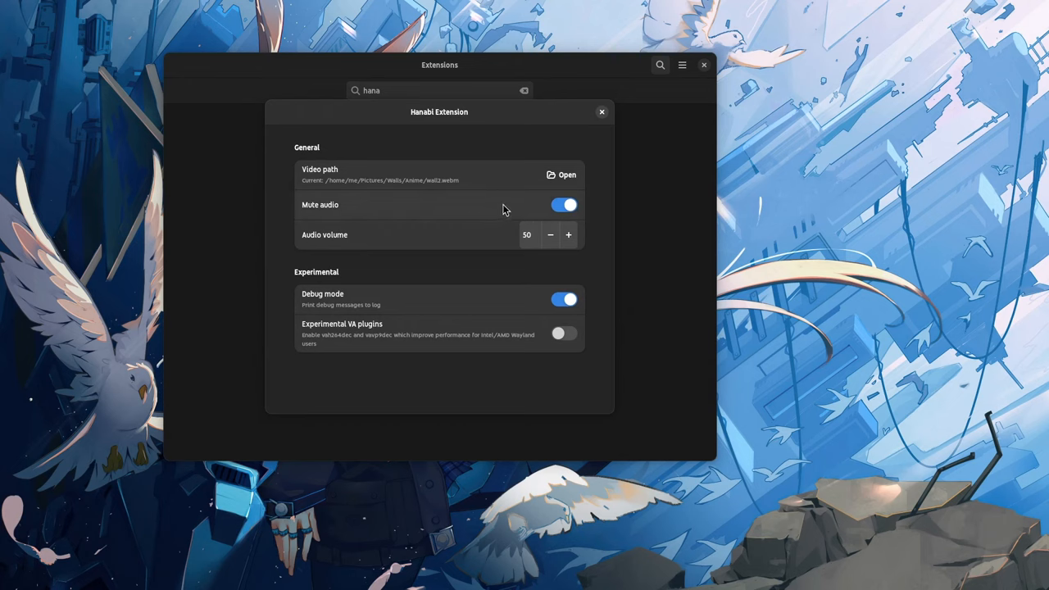
mouse_move(602, 111)
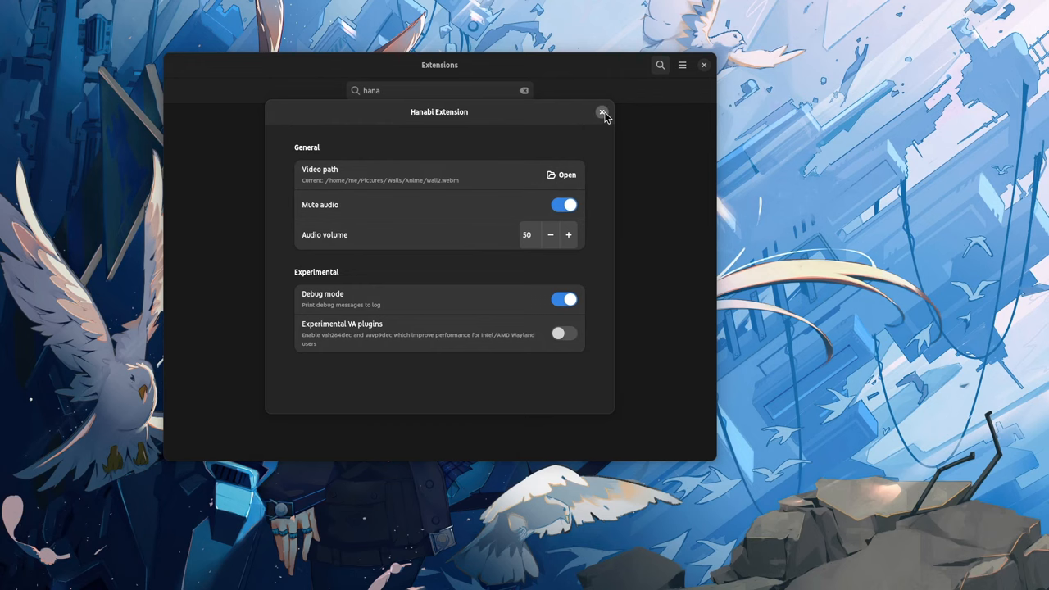
left_click(604, 112)
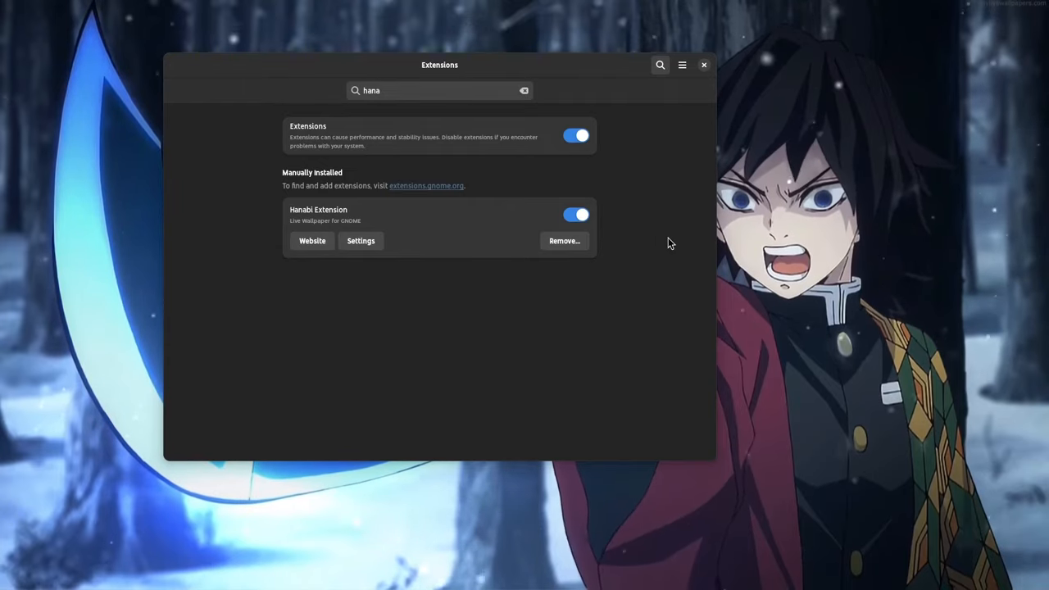
View the Activities overview with the swordsman wallpaper, then return to Extensions
key("Super")
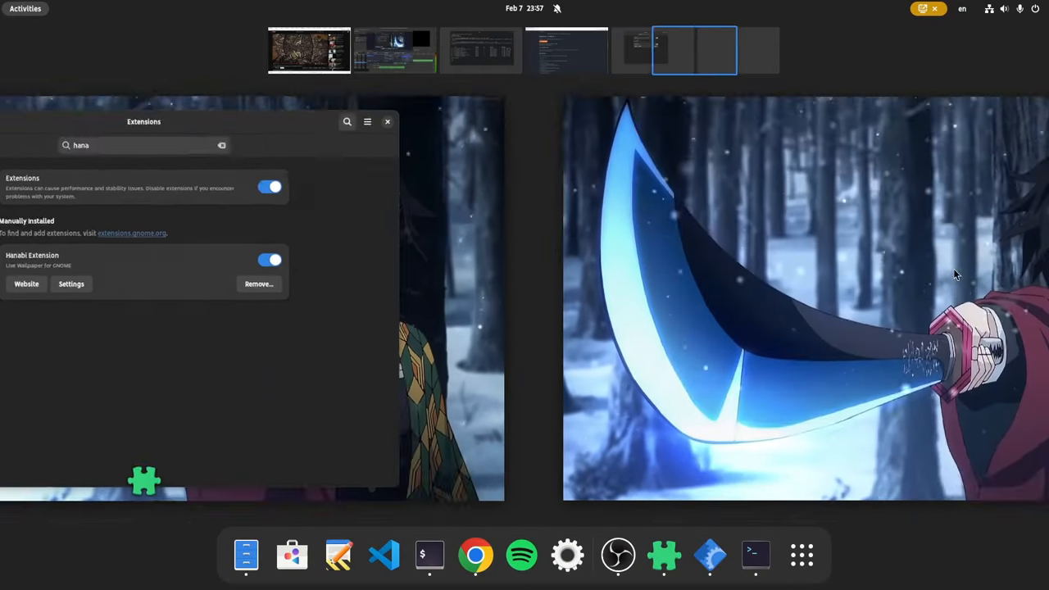
left_click(387, 121)
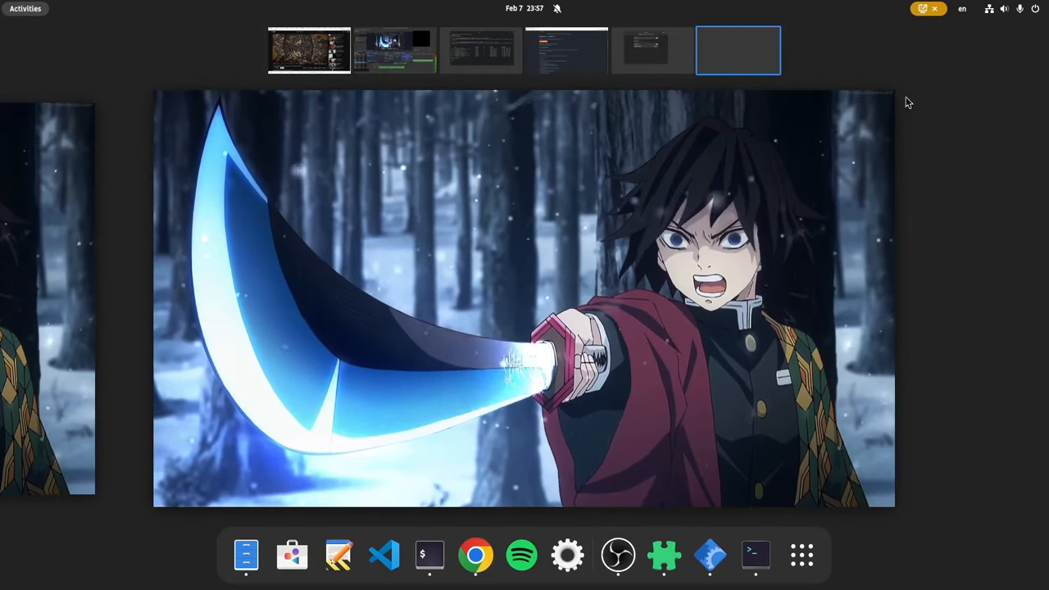
mouse_move(771, 157)
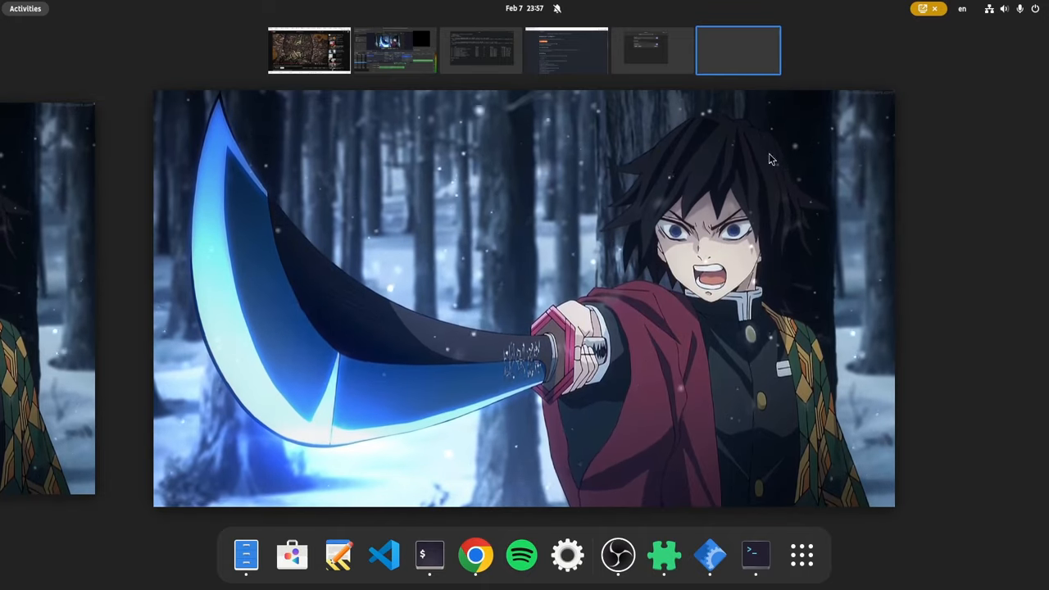
left_click(664, 556)
type("blur")
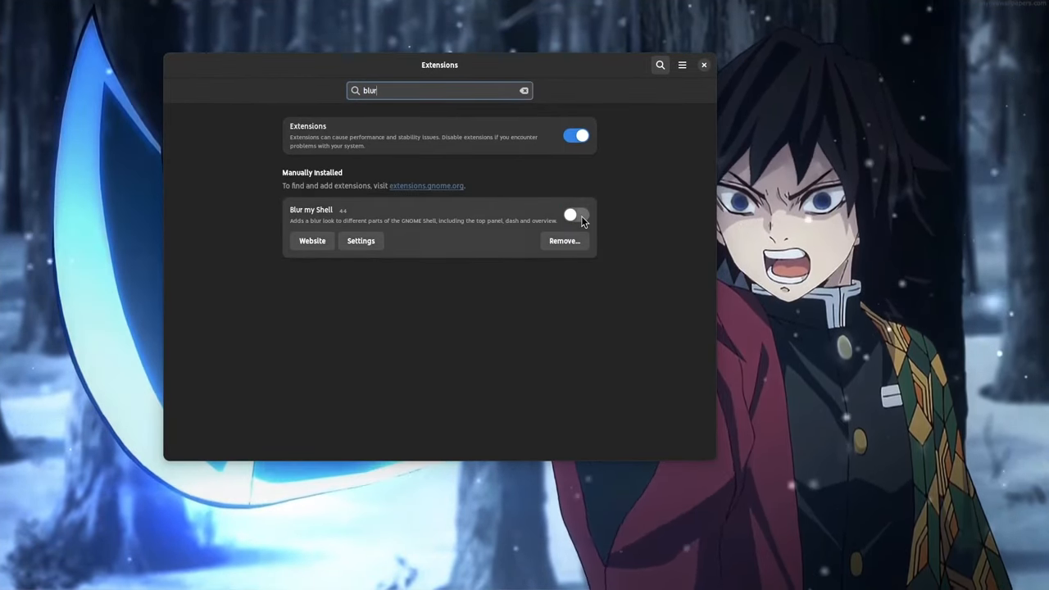
Enable Blur my Shell, then switch to the browser showing the MyLiveWallpapers.com gallery
left_click(576, 213)
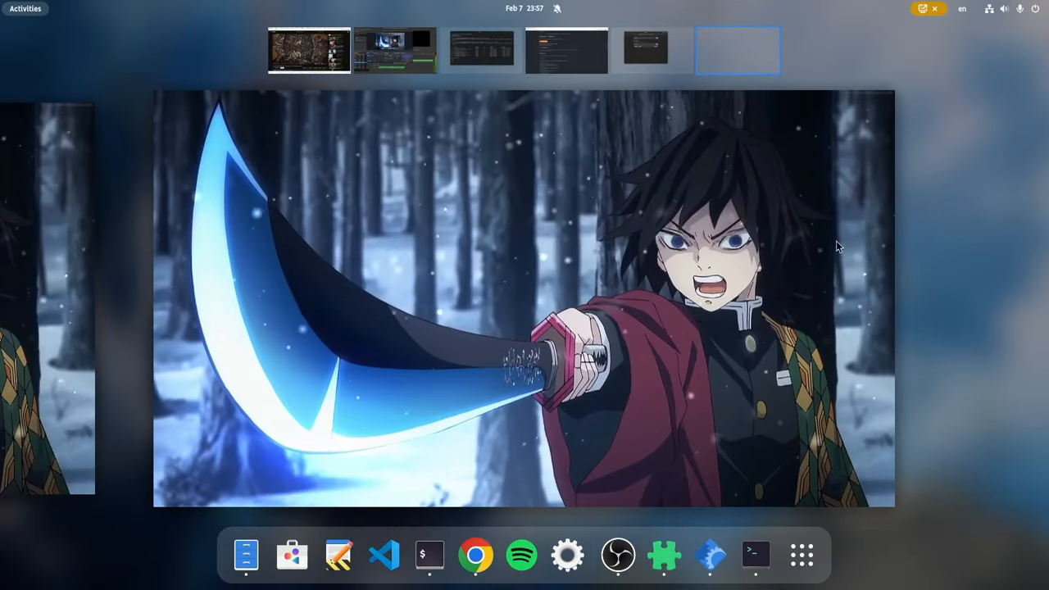
left_click(664, 556)
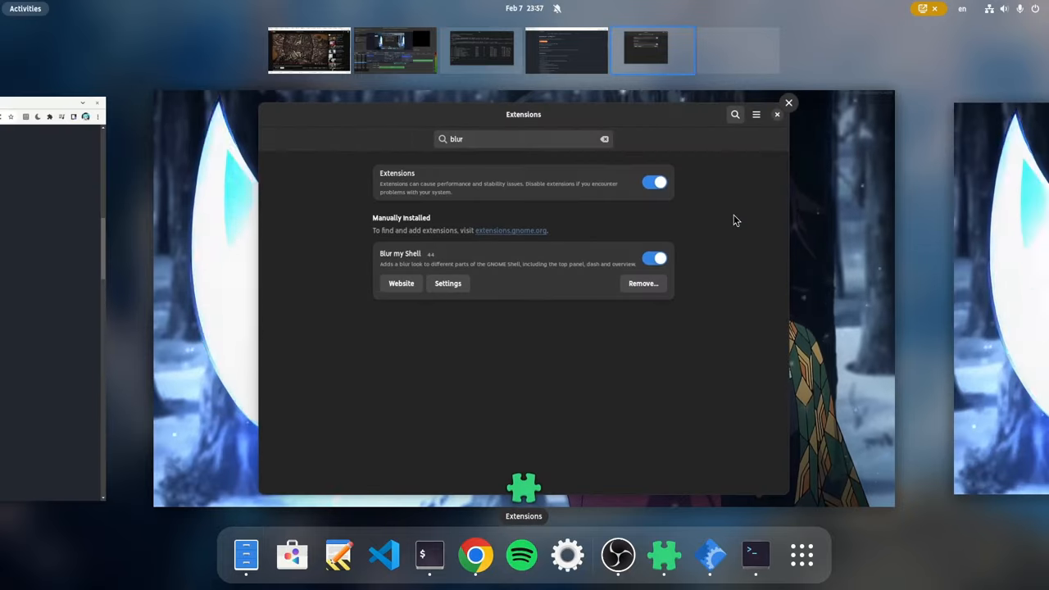
left_click(777, 115)
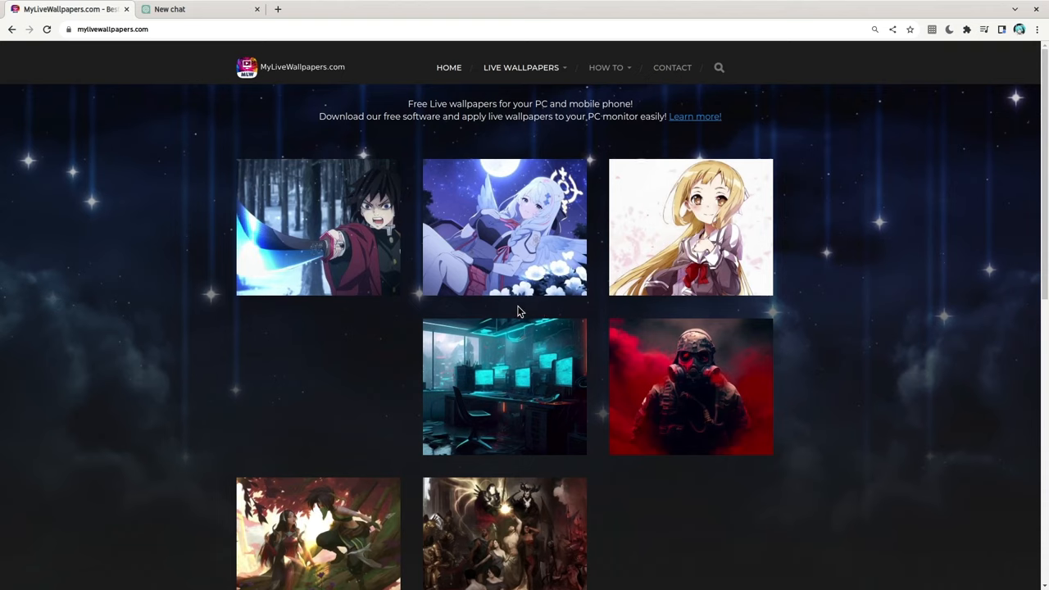
mouse_move(300, 200)
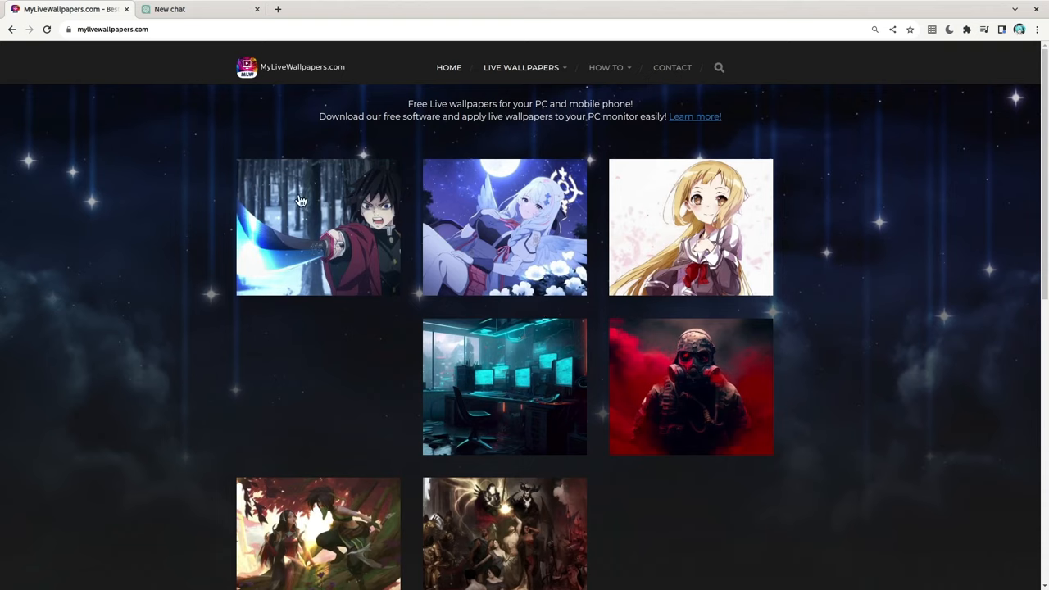
In a new ChatGPT chat, begin the prompt 'how to encode'
left_click(194, 10)
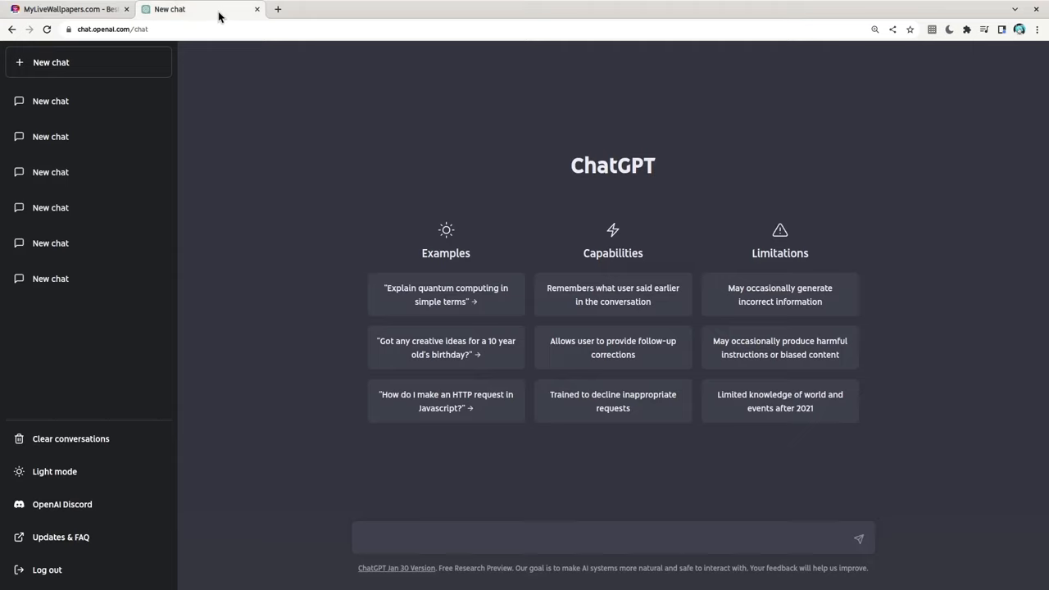
mouse_move(650, 505)
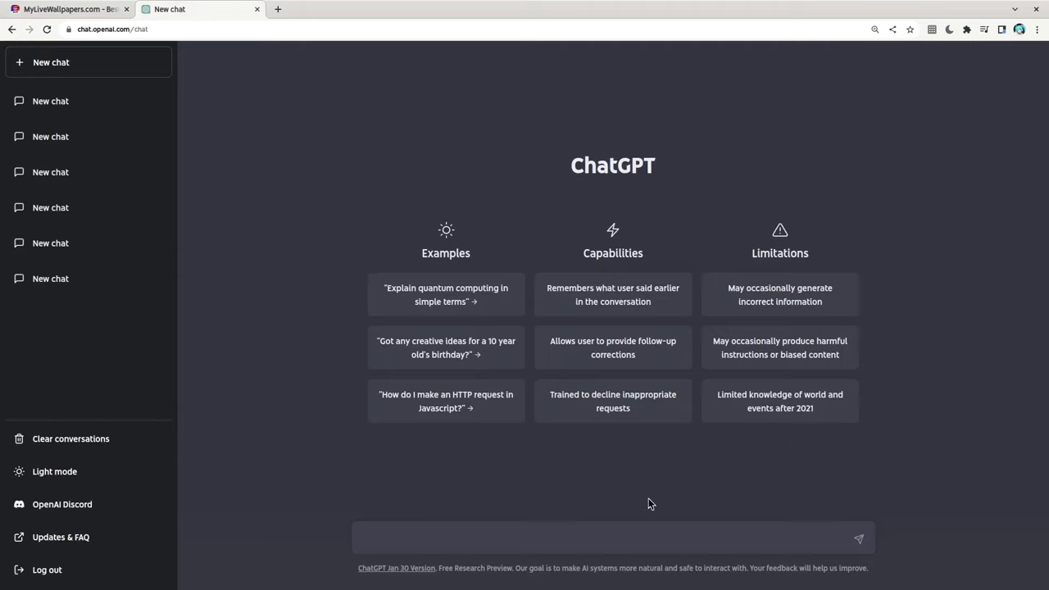
type("how to")
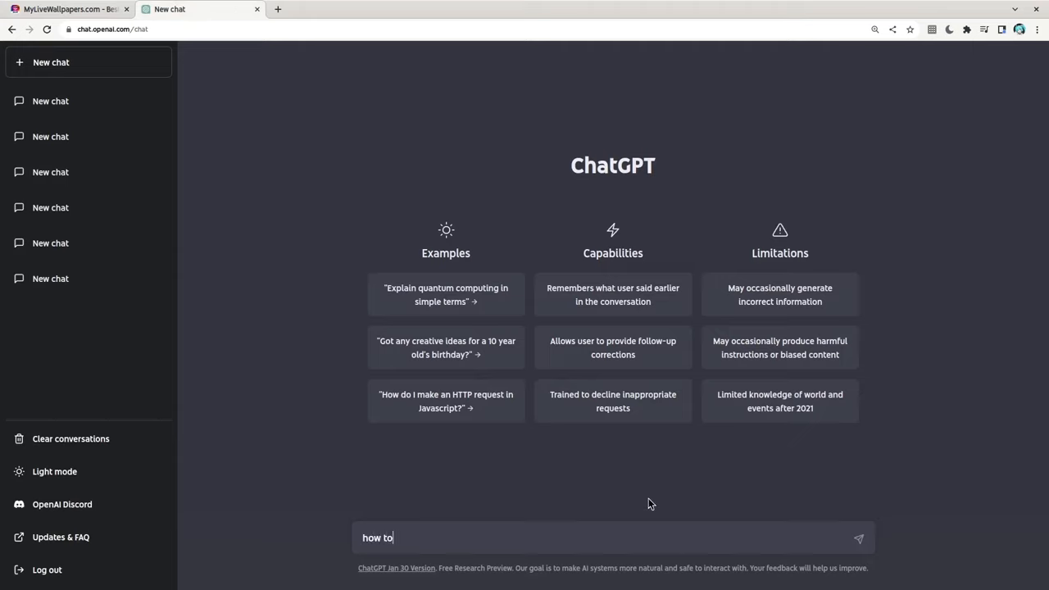
type("encode")
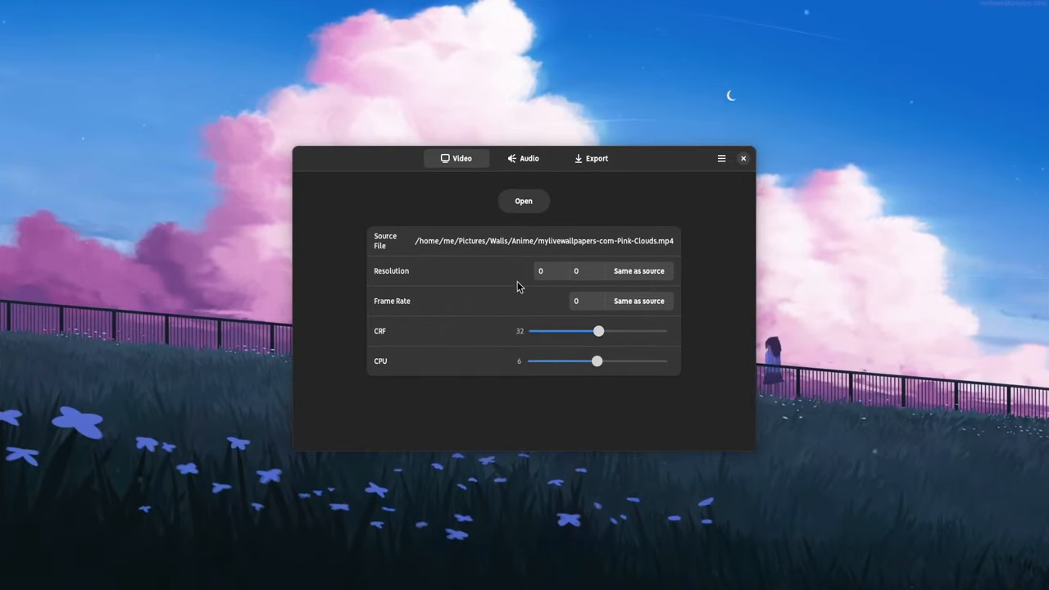
Export the Pink Clouds video with the WEBM container and start encoding
left_click(591, 158)
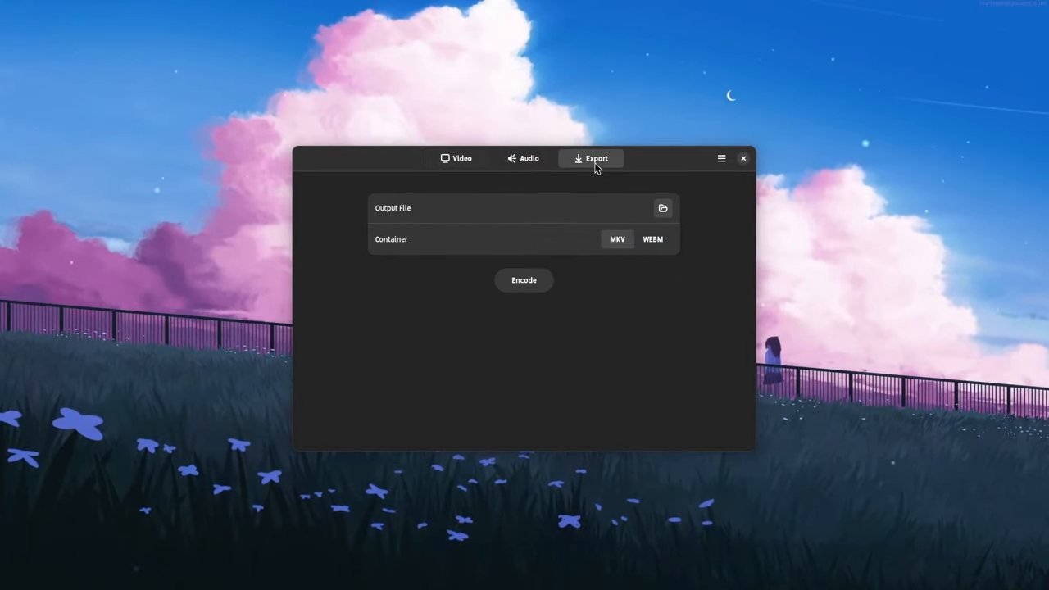
left_click(653, 239)
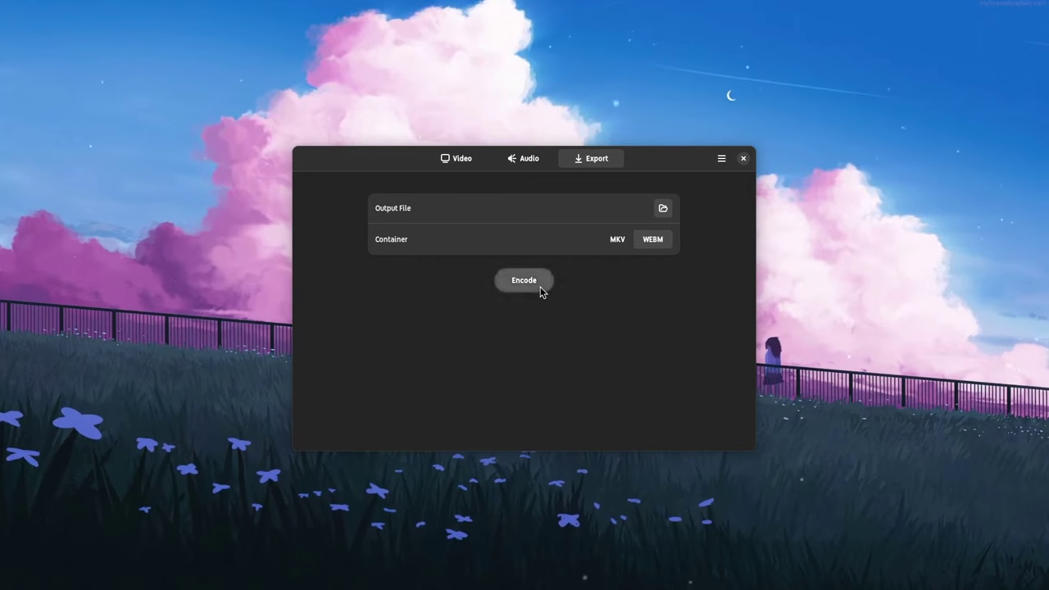
left_click(525, 278)
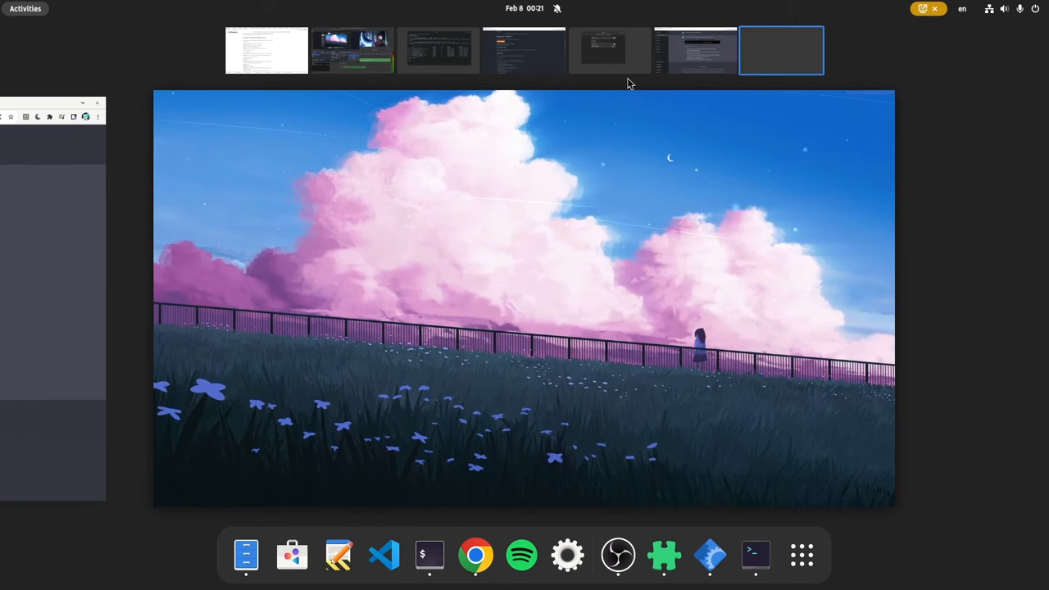
Peek at the calendar and notifications panel, then show the app grid over the pink-clouds wallpaper
left_click(521, 8)
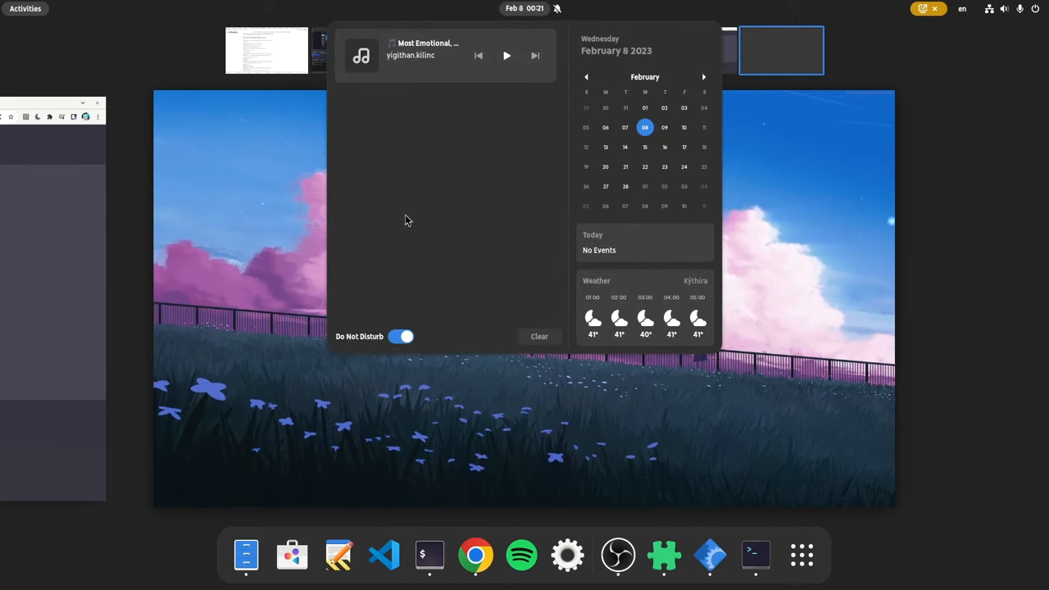
mouse_move(642, 252)
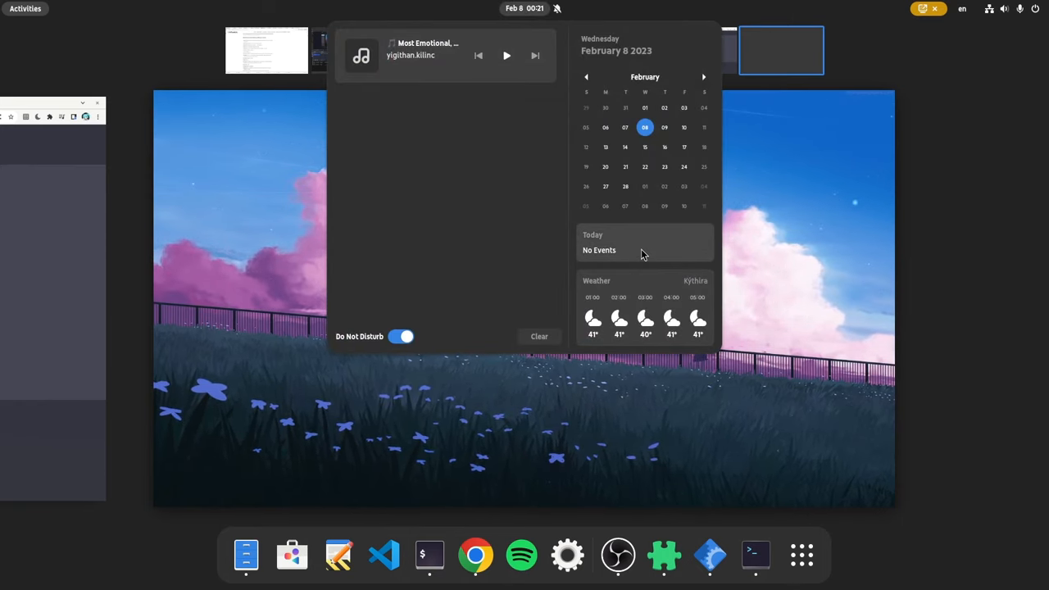
mouse_move(781, 241)
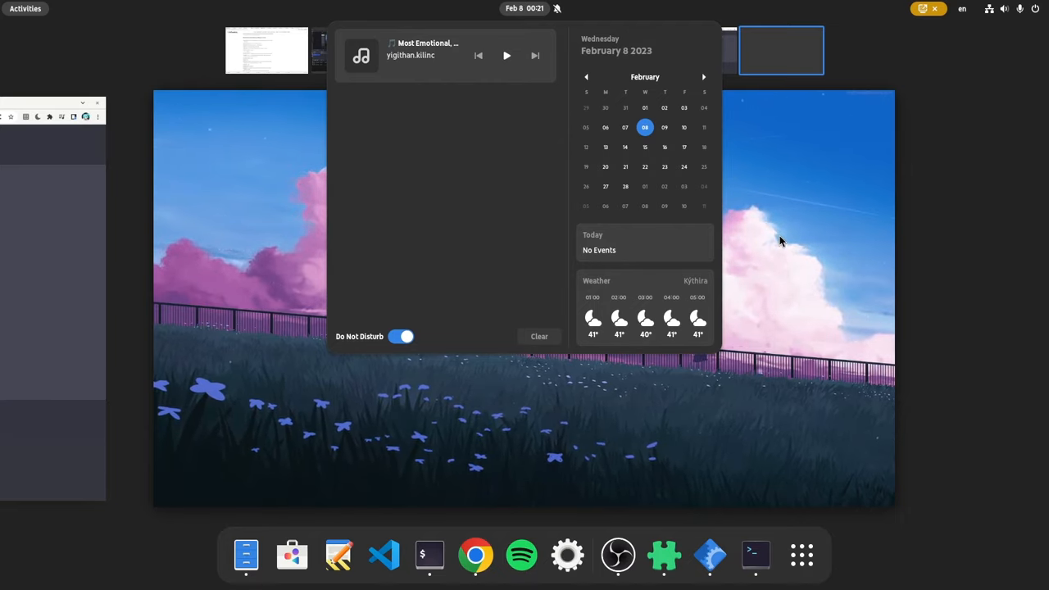
left_click(800, 554)
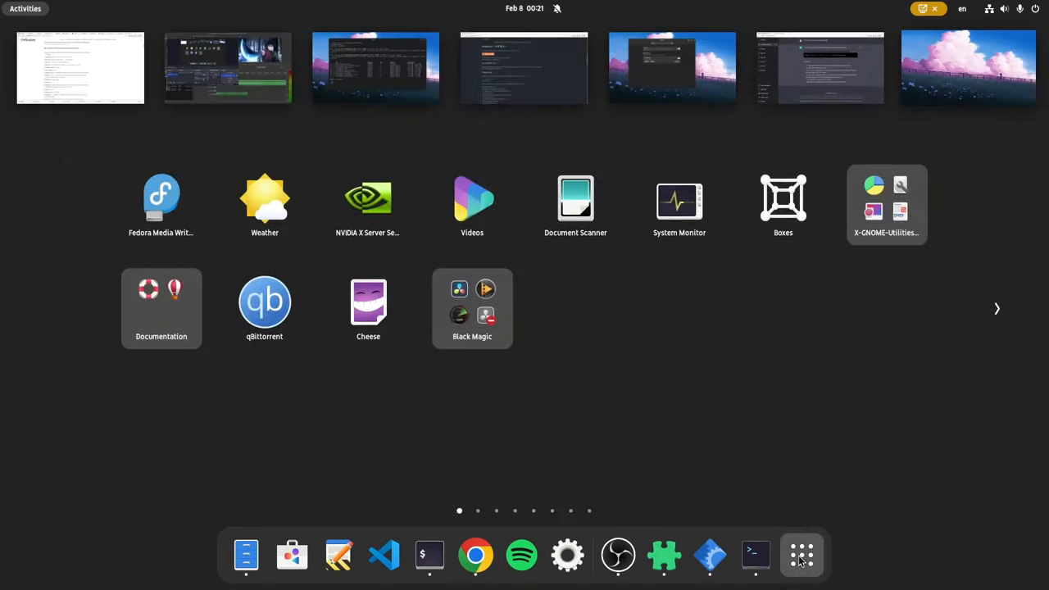
mouse_move(923, 92)
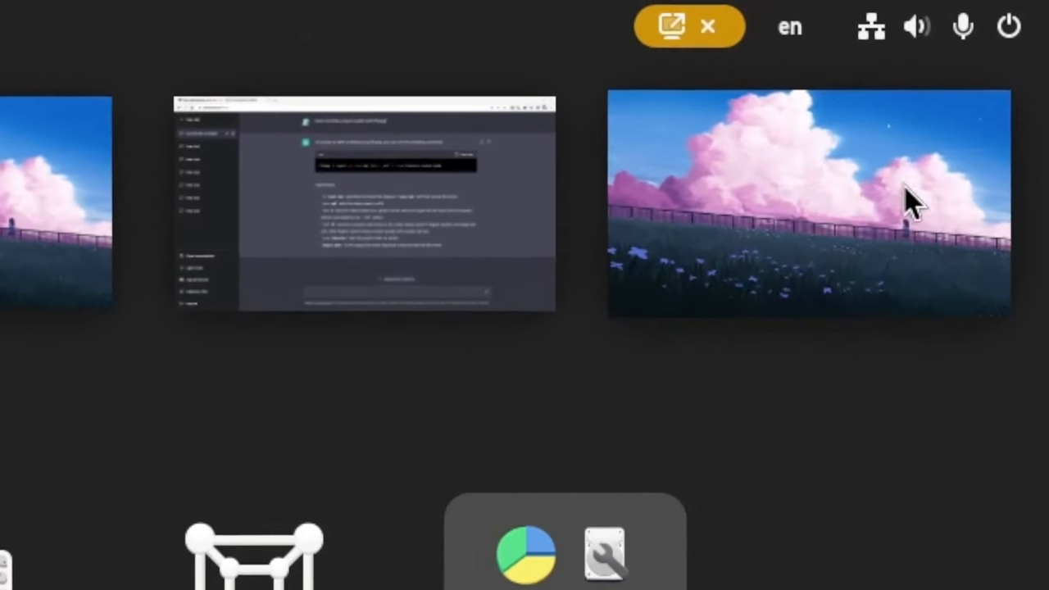
mouse_move(790, 196)
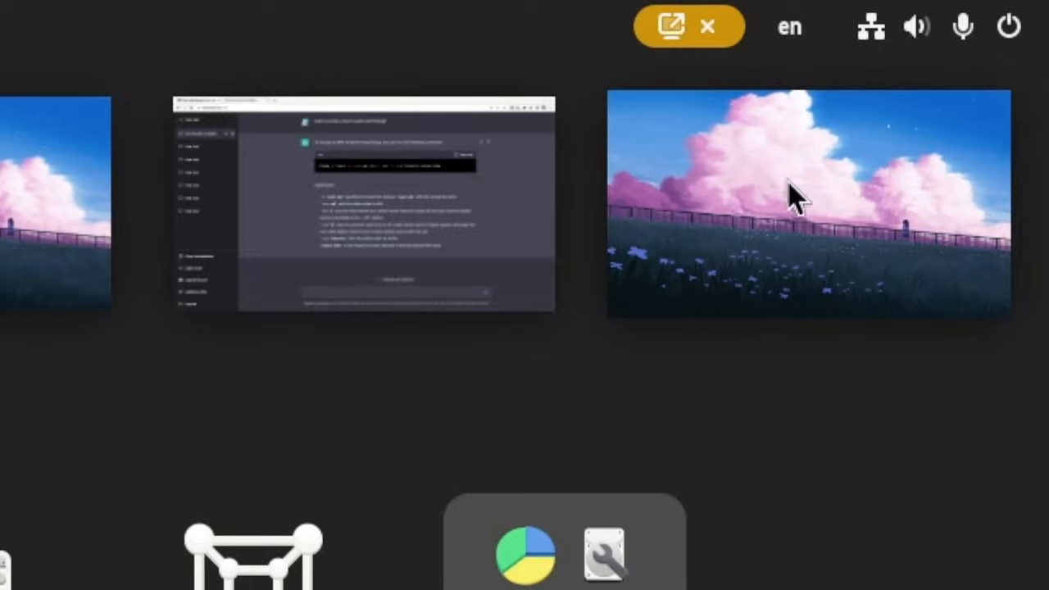
mouse_move(768, 260)
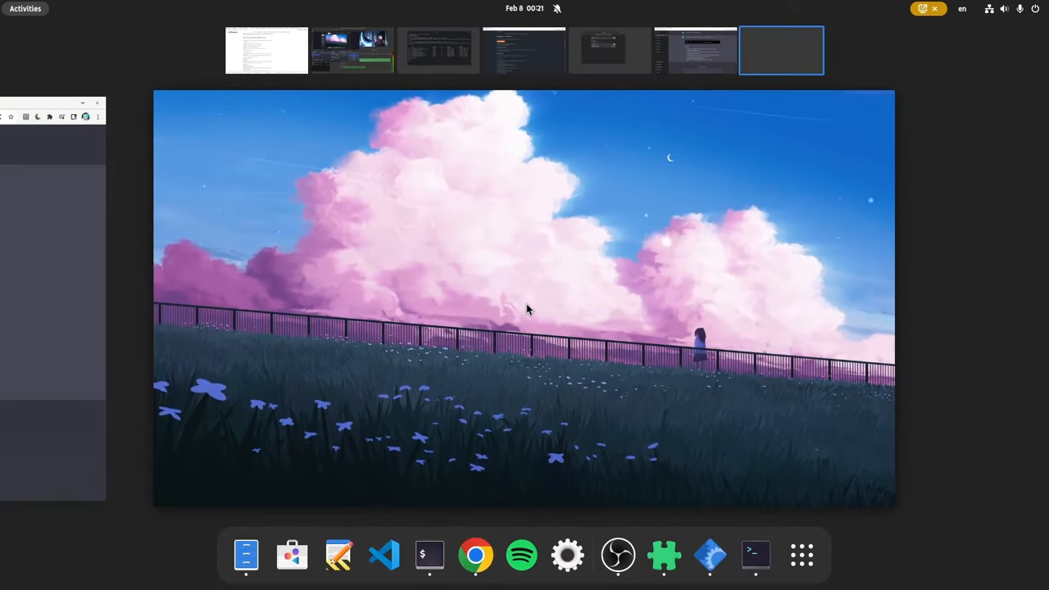
Open Extensions from the dash, showing Hanabi Extension enabled over the pink clouds wallpaper
left_click(664, 554)
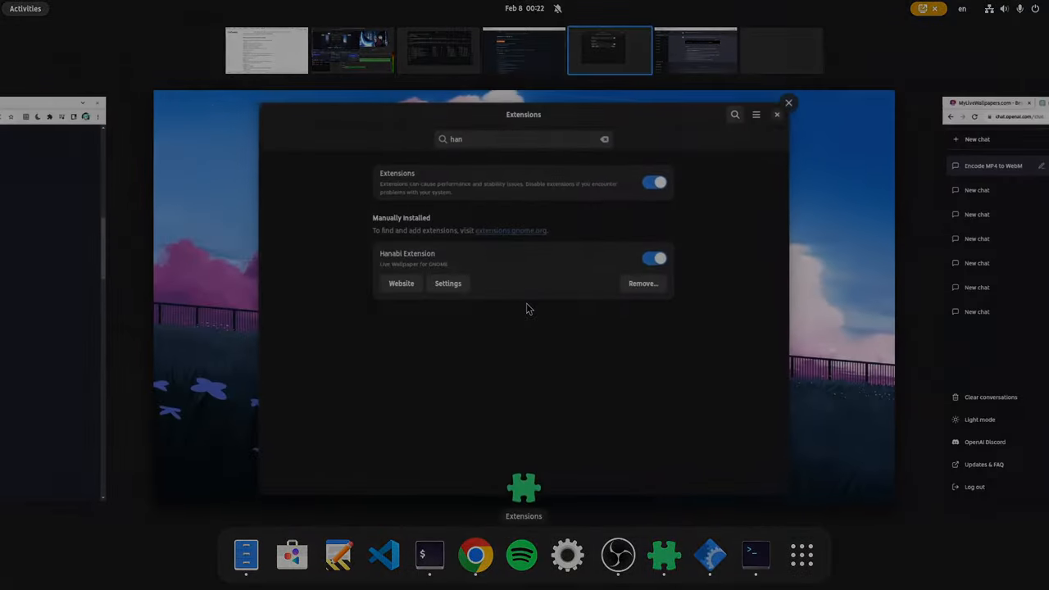